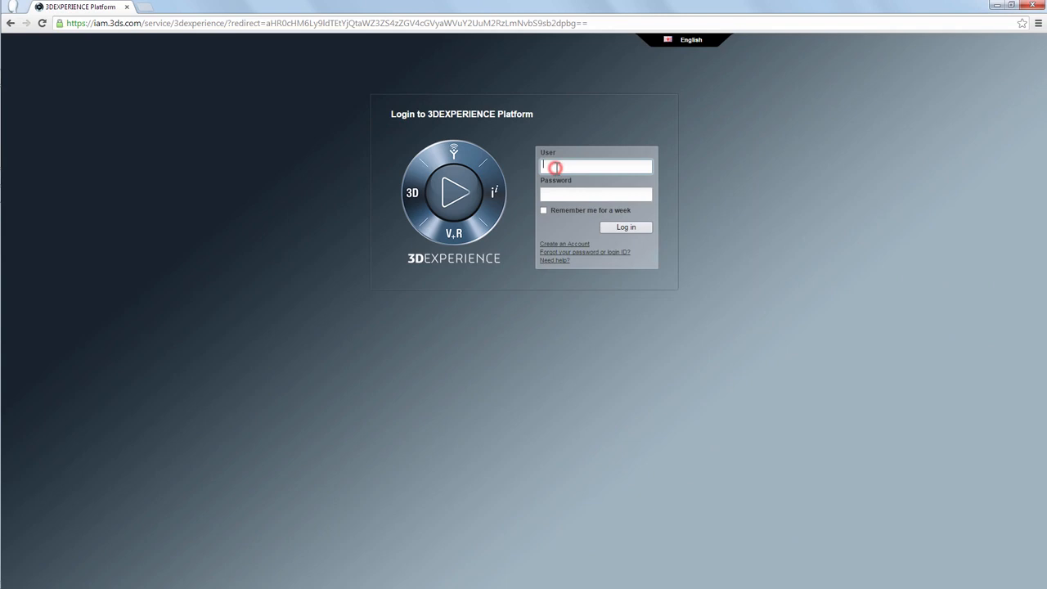
- Sign in with credentials entered and 'Remember me for a week' ticked, reaching the dashboard
type("n")
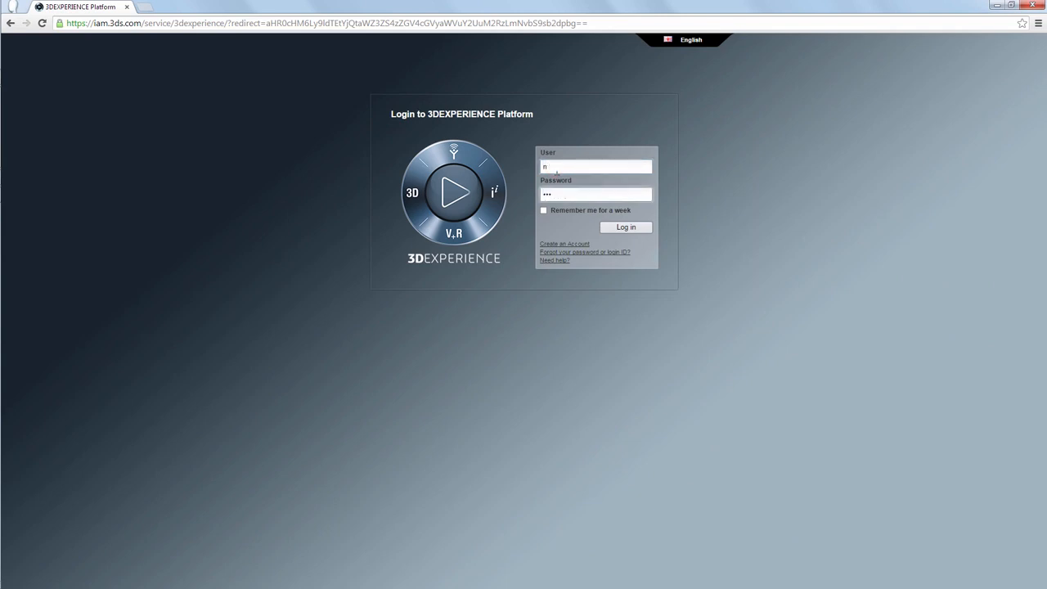
left_click(624, 227)
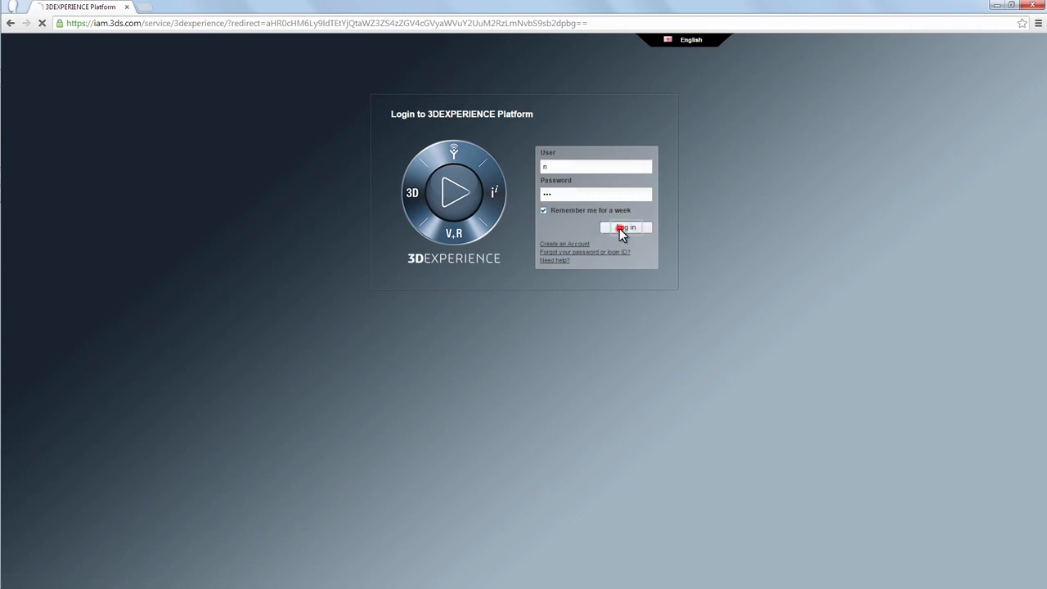
left_click(624, 228)
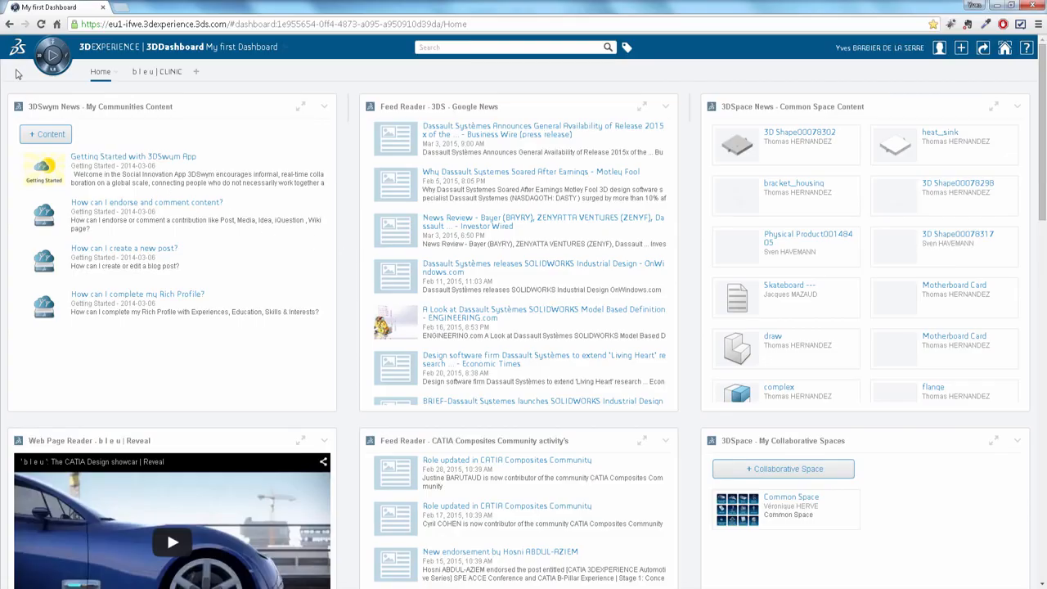
- Launch Natural Sketch from the compass, loading the transparent grey car model with orange wheels
left_click(18, 46)
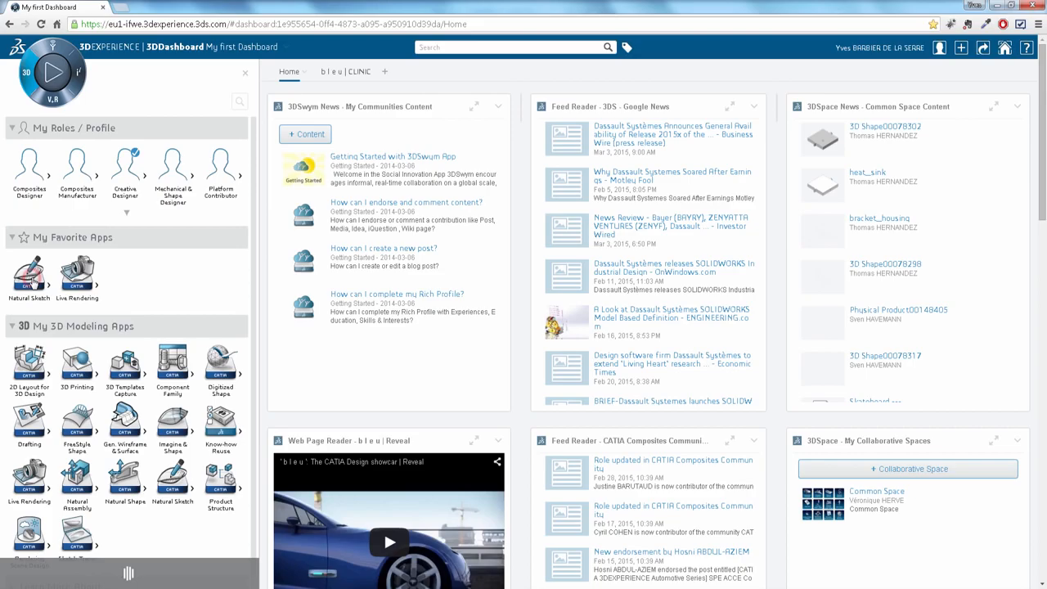
left_click(30, 275)
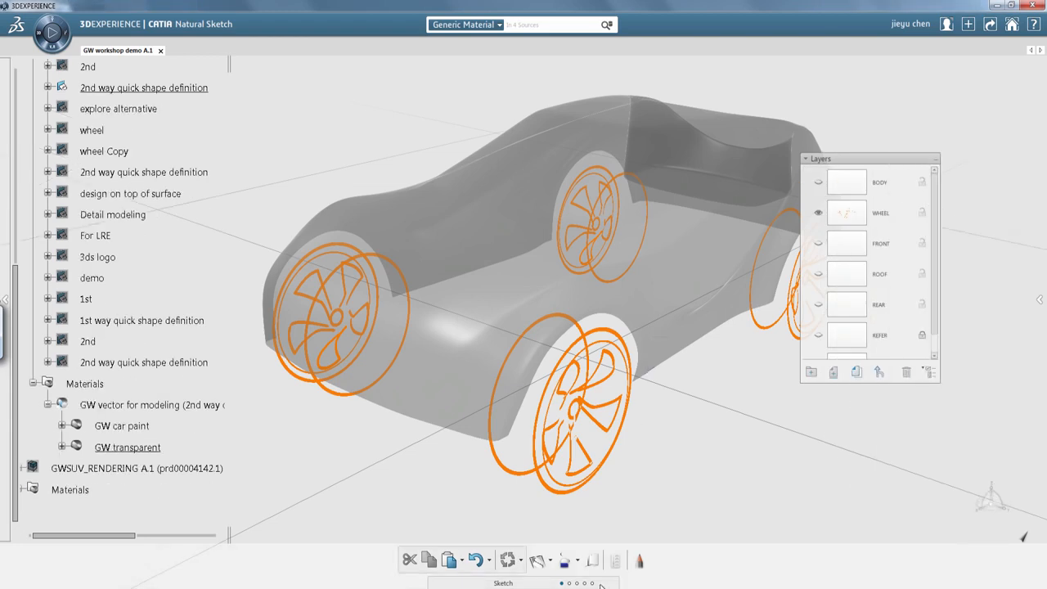
- Insert a new geometrical set named 'design on top of surface' into the model tree
left_click(739, 560)
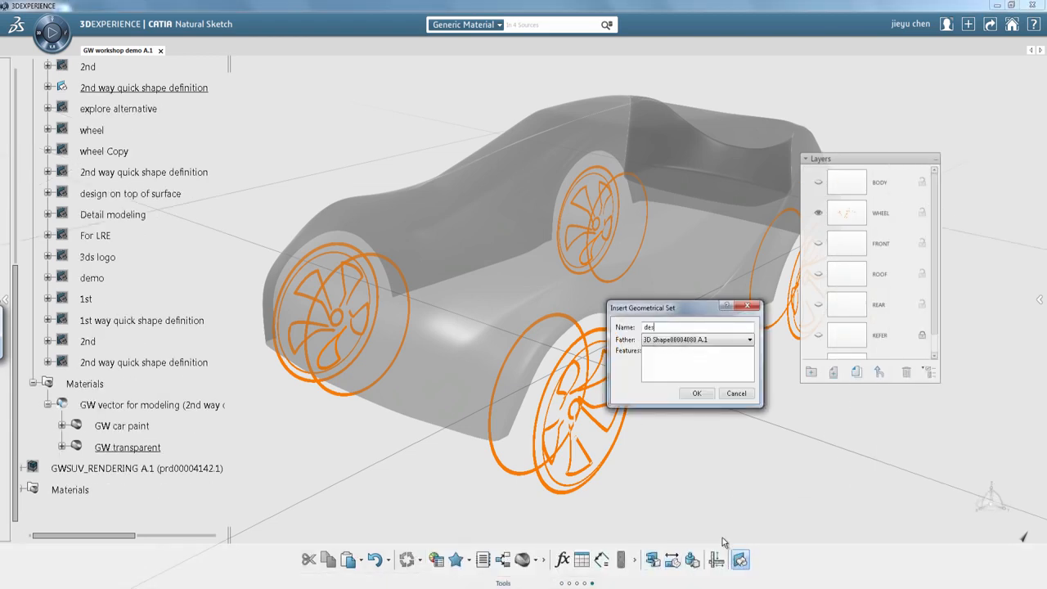
type("design on top")
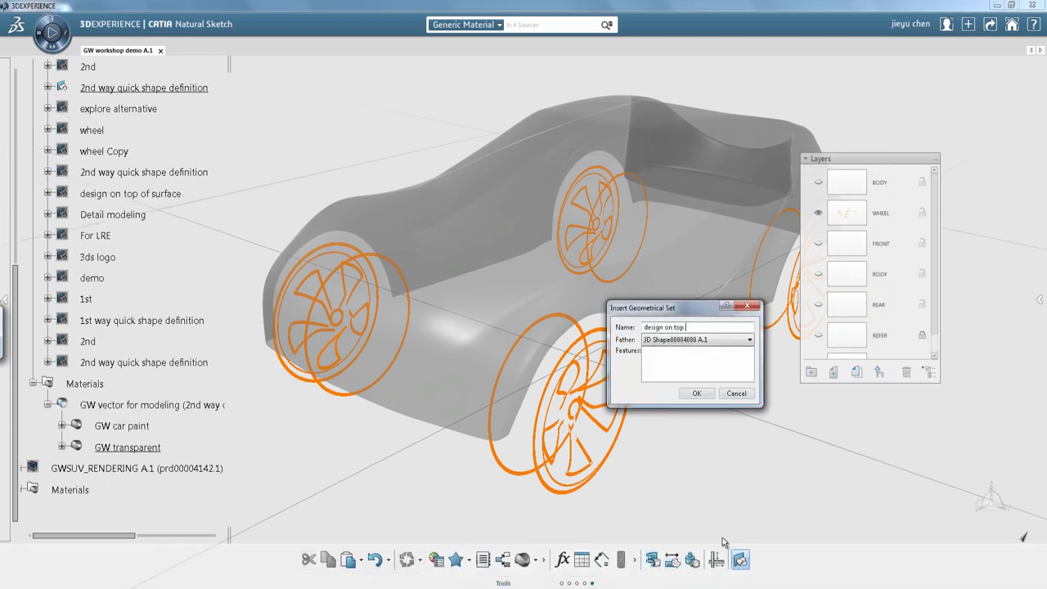
left_click(696, 393)
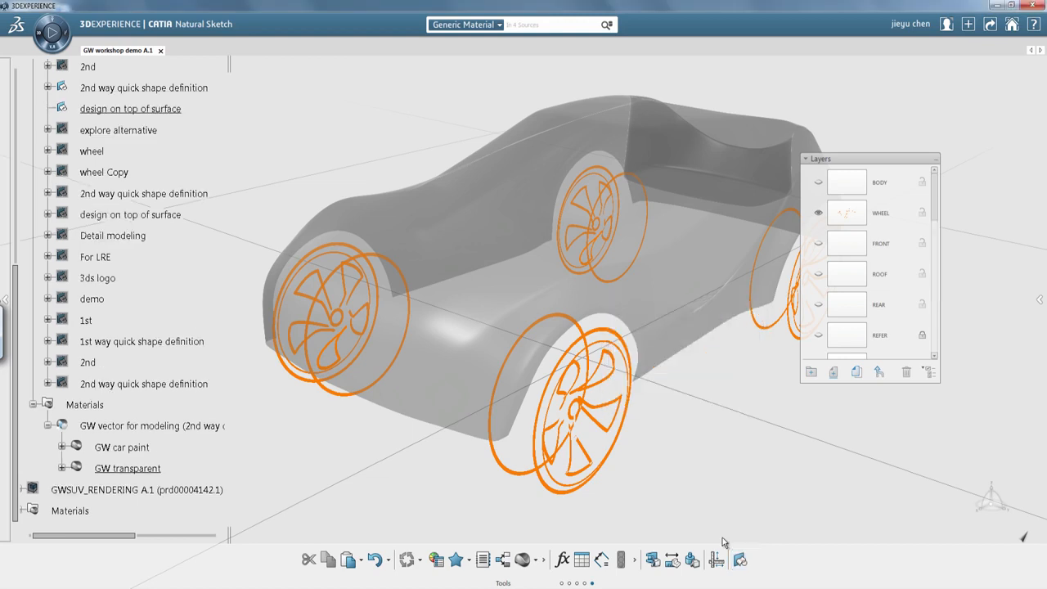